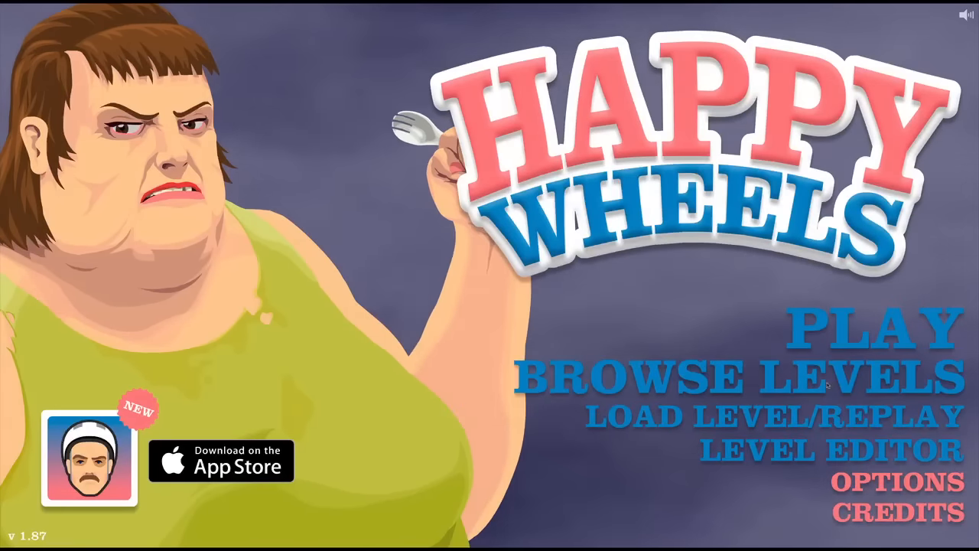
Step: Browse user levels, play Toilet Run and return to the Toilet-filtered list
click(743, 375)
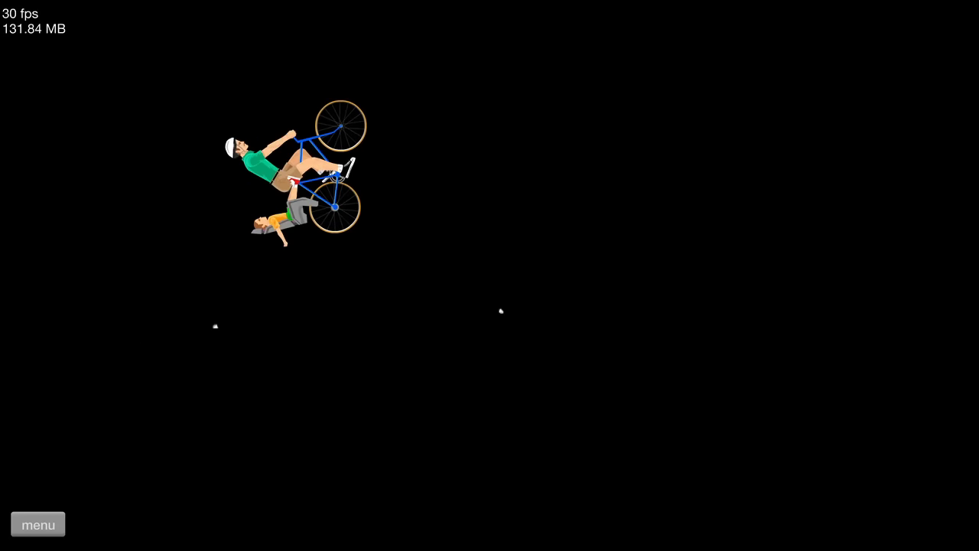
click(37, 524)
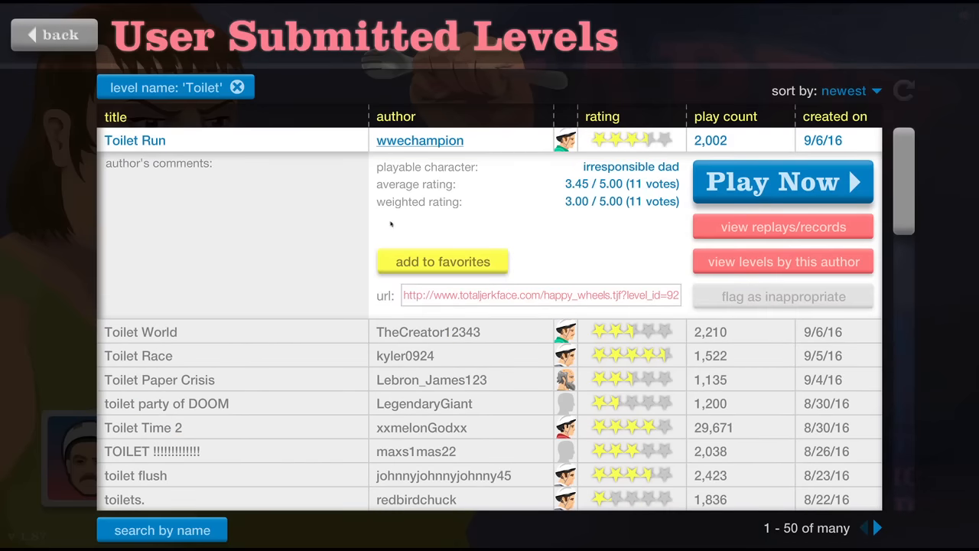
Step: Play Toilet World by TheCreator12343 to a 12.43-second finish and return to the list
click(782, 181)
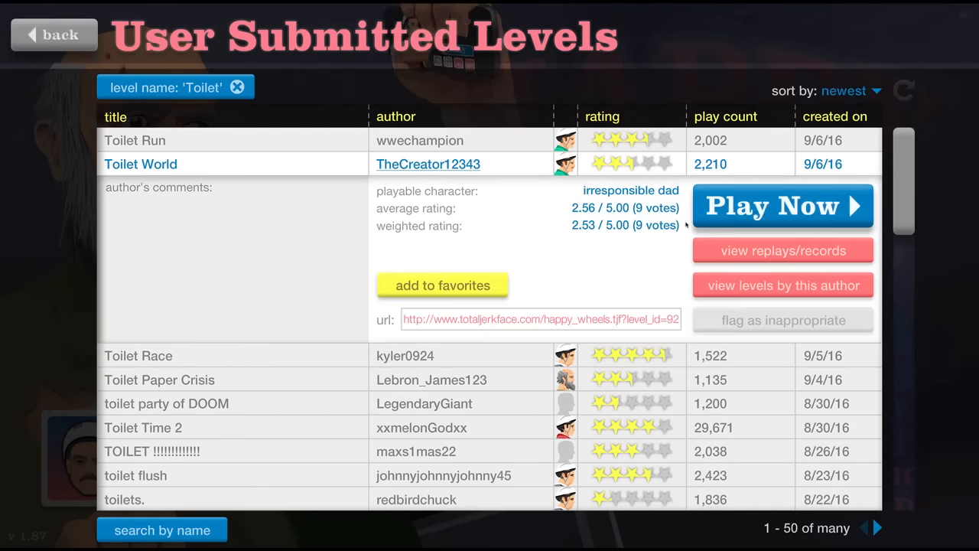
click(783, 205)
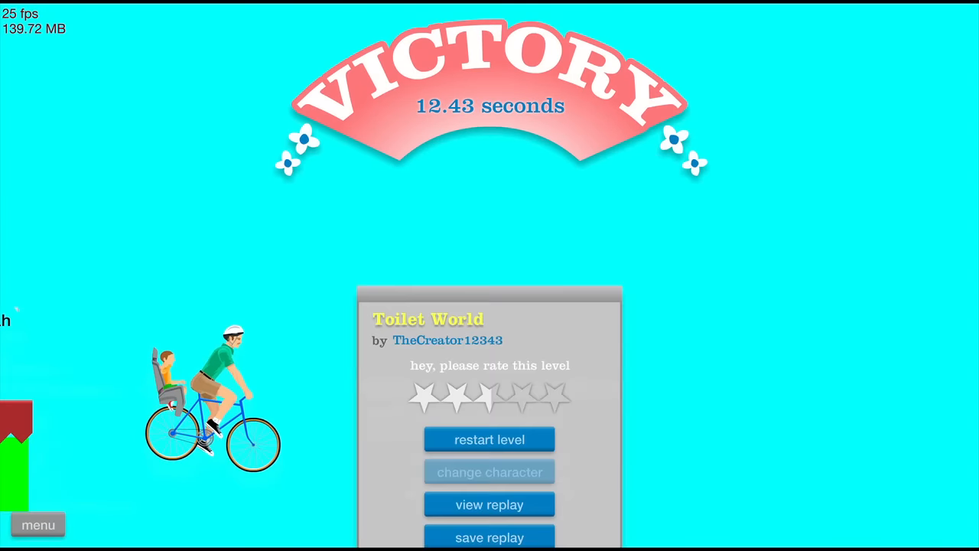
click(37, 524)
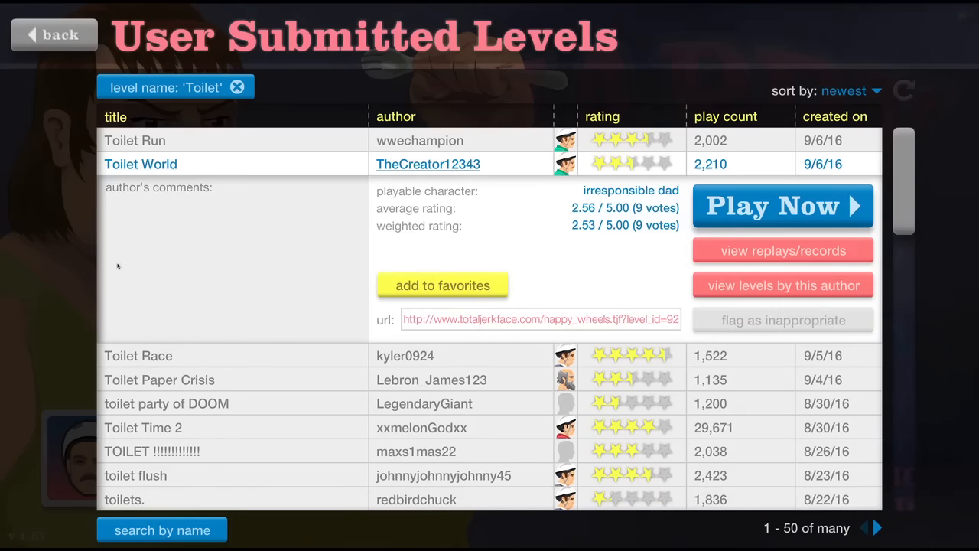
Step: Play Toilet Time 2 by xxmelonGodxx, then exit back to the level list
click(782, 205)
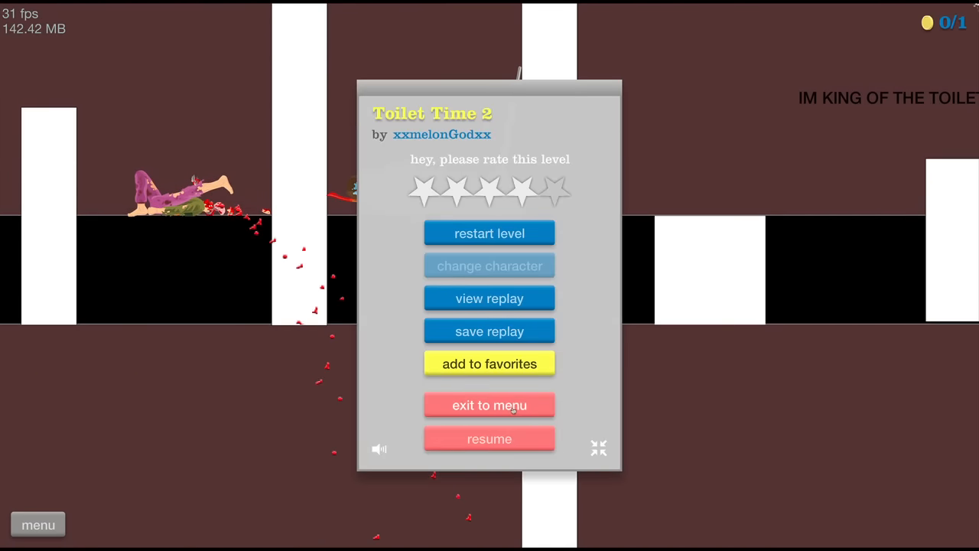
click(488, 404)
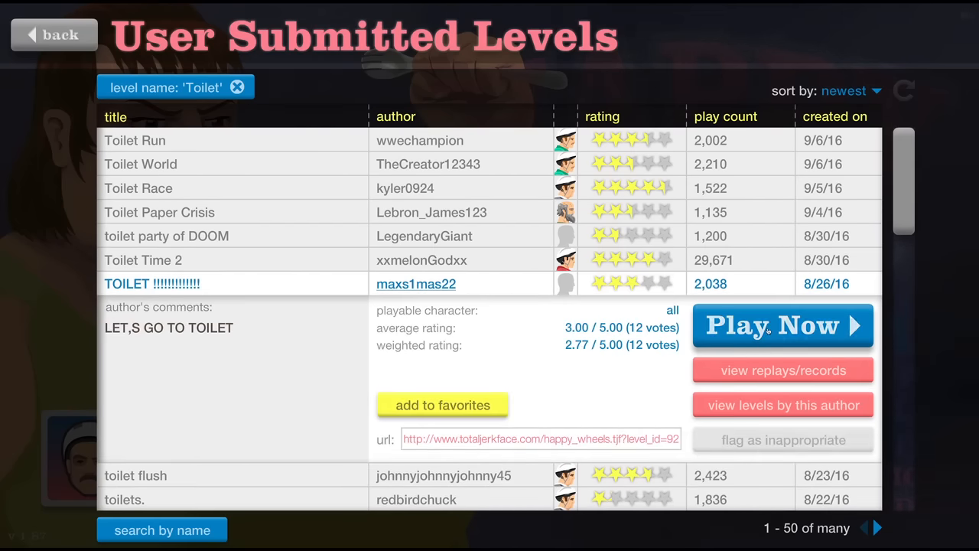
Step: Play LET,S GO TO TOILET and TOILET !!!!!!!!!!!!, returning to the list after each
click(781, 325)
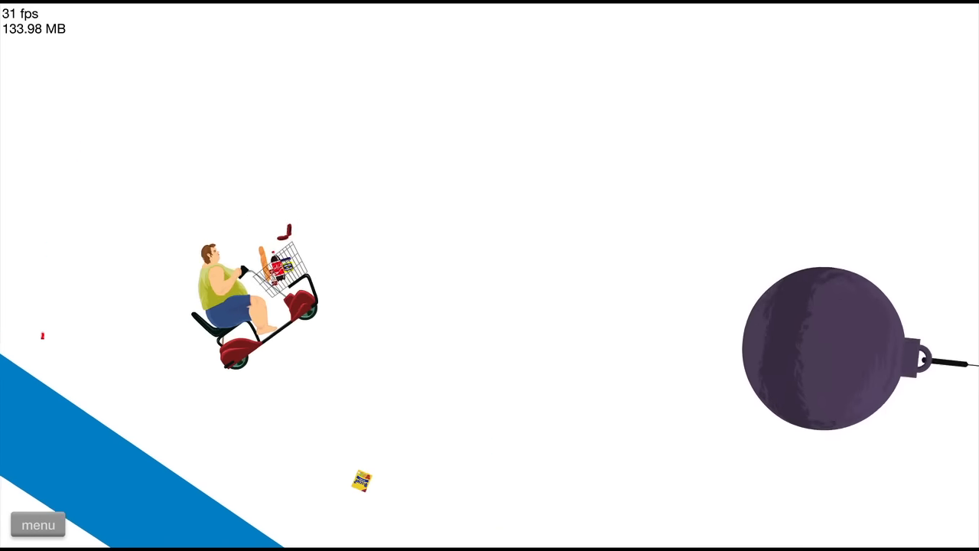
click(37, 525)
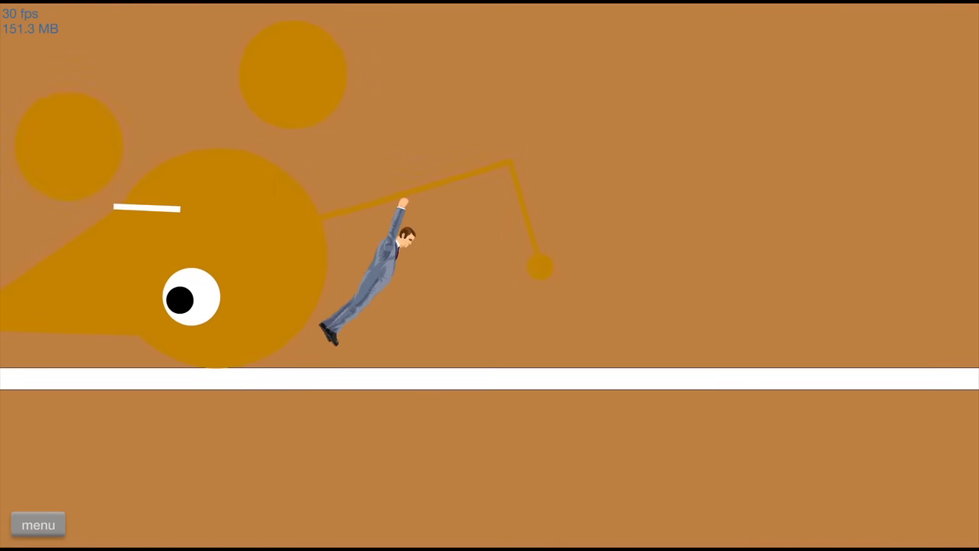
click(37, 525)
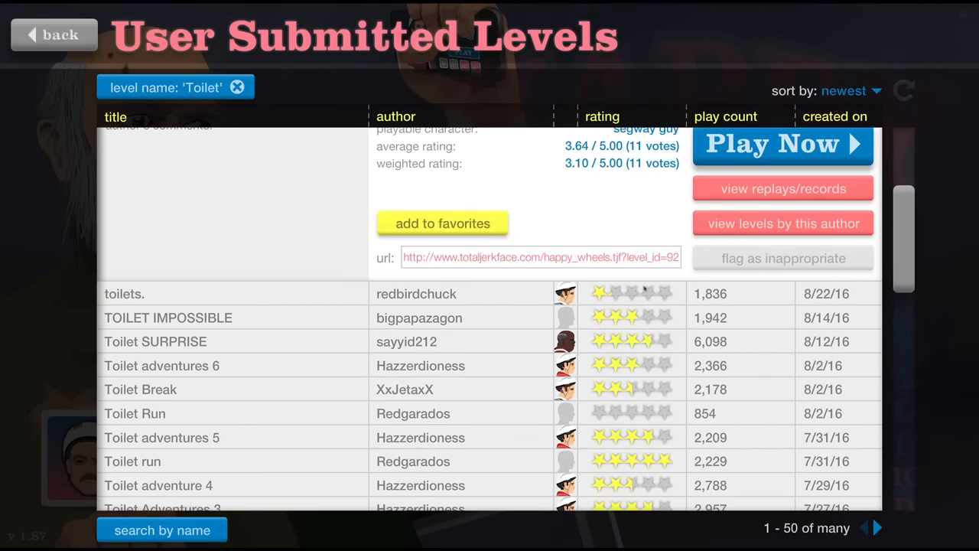
Step: Play Toilet SURPRISE by sayyid212 to a 2.50-second win and return to the list
scroll(down, 3)
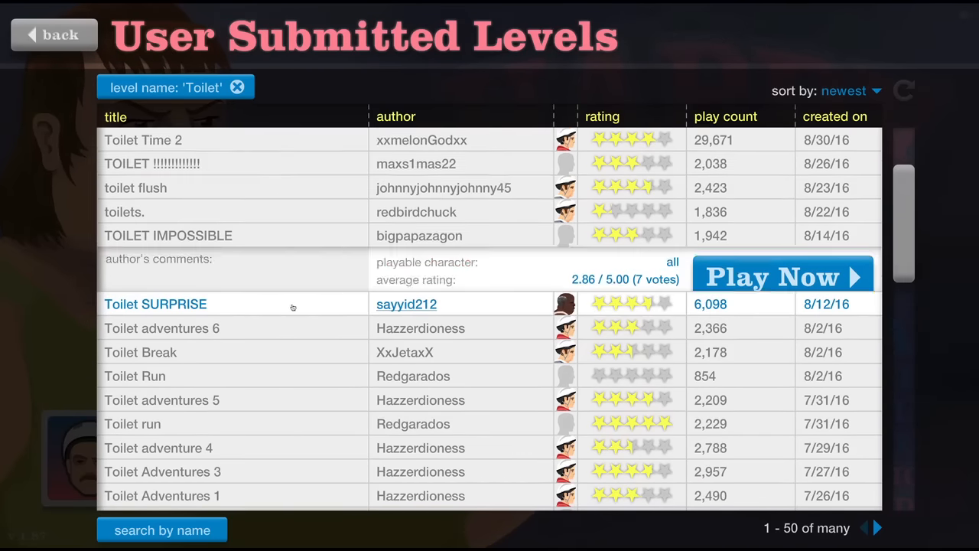
click(782, 276)
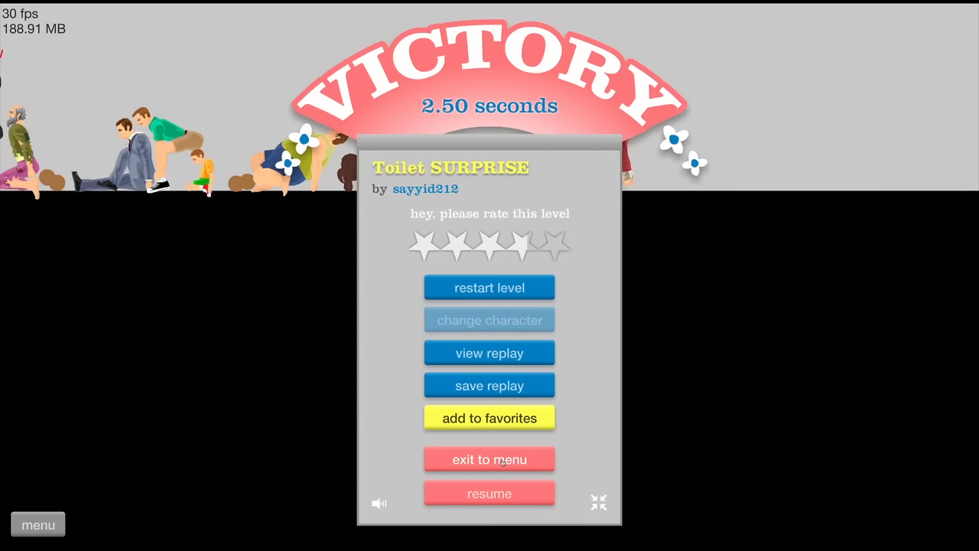
click(489, 459)
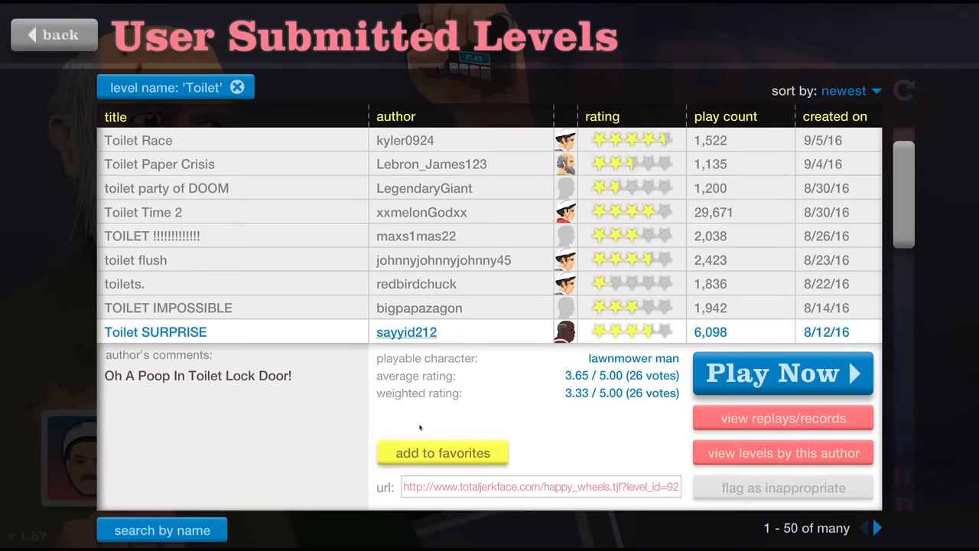
Step: Play Toilet Break by XxJetaxX and reach the finish in 0.50 seconds
scroll(down, 3)
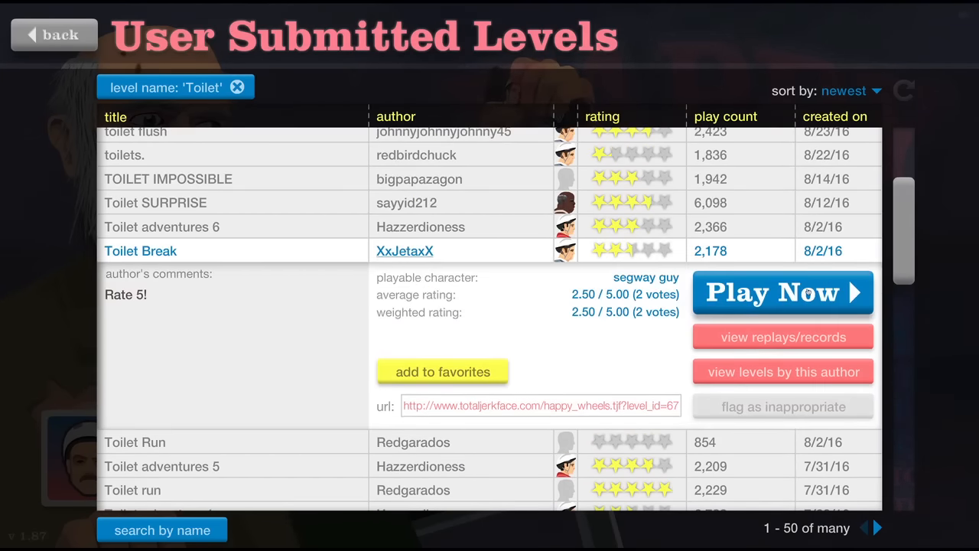
click(781, 292)
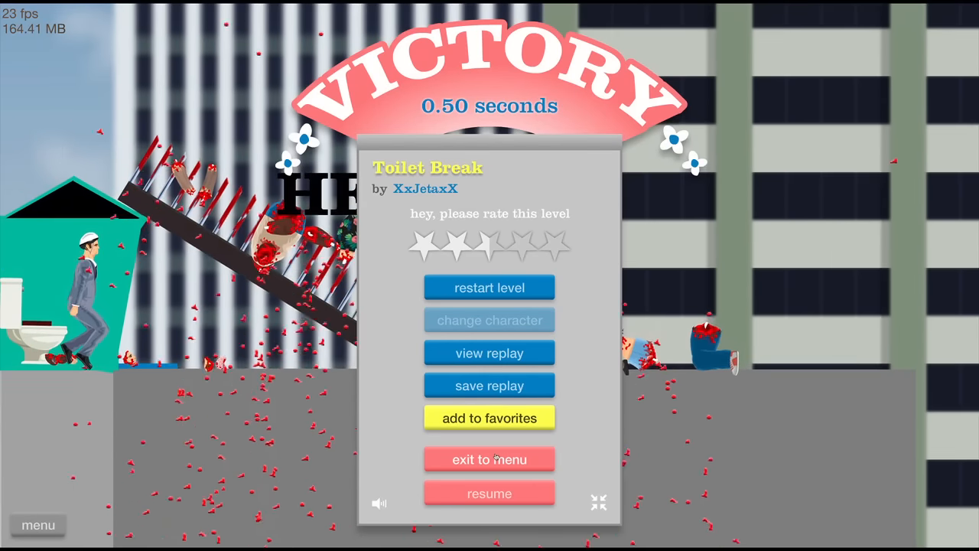
Step: Exit Toilet Break and scroll the list down to Toilet Adventures 1
click(489, 459)
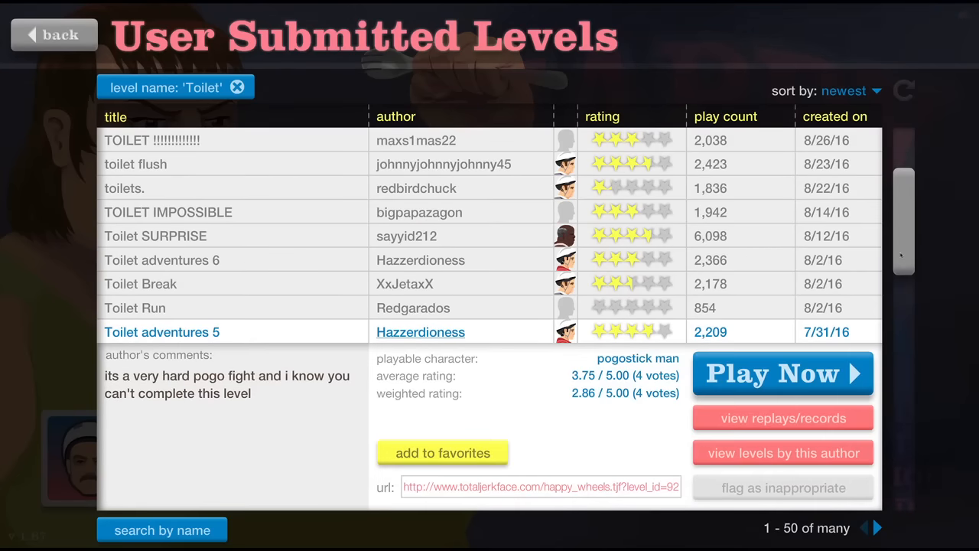
scroll(down, 3)
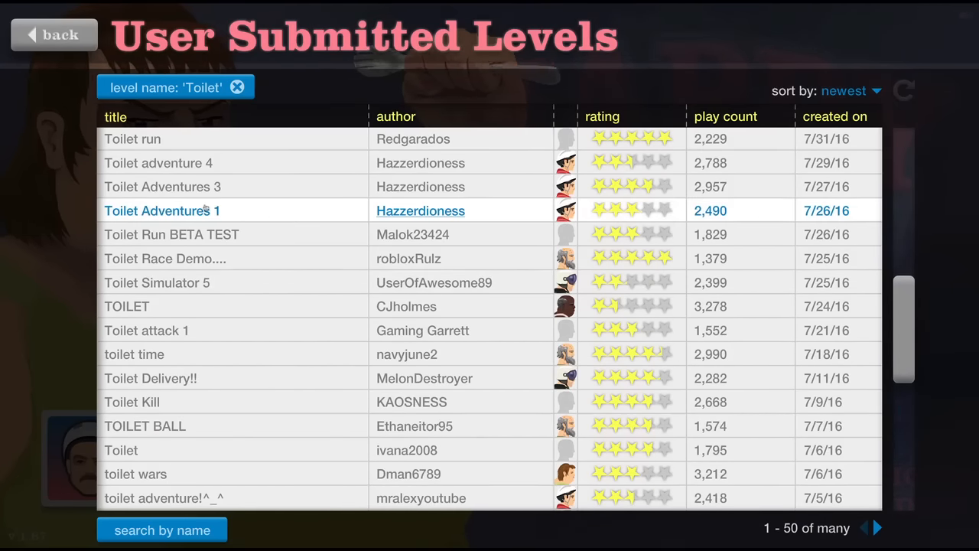
Step: View Toilet Adventures 1, then play Toilet Run BETA TEST and exit to the list
click(161, 210)
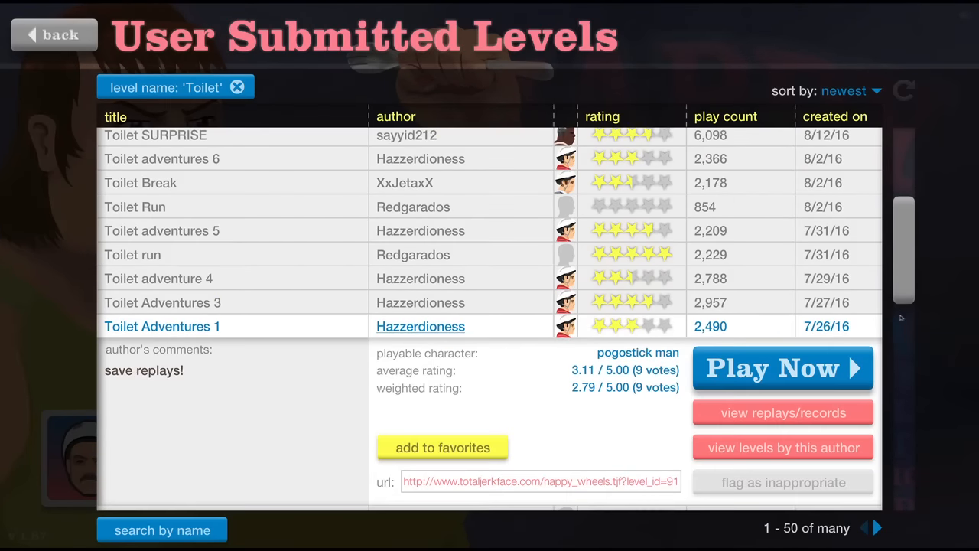
scroll(down, 3)
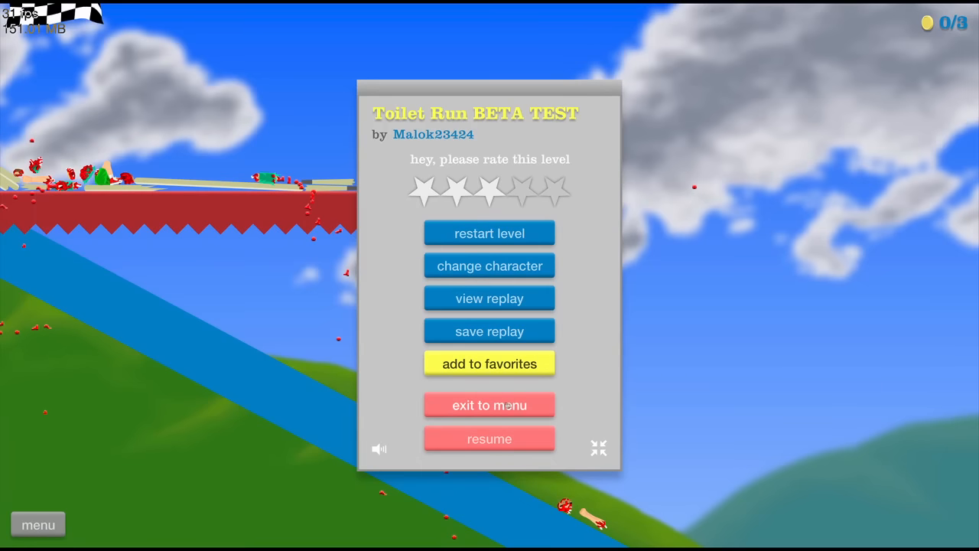
click(489, 404)
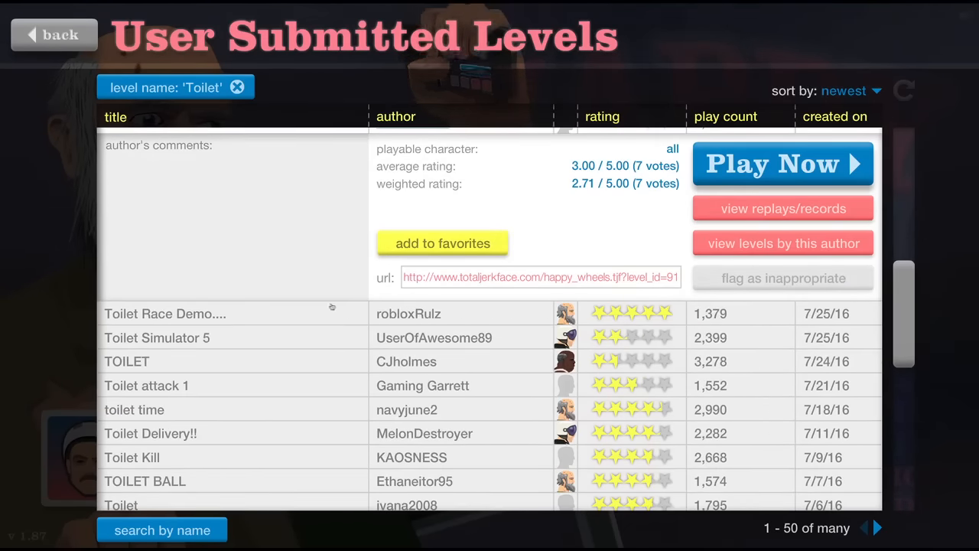
Step: Play Toilet Simulator 5 to a 5.90-second win and return to the list
click(781, 163)
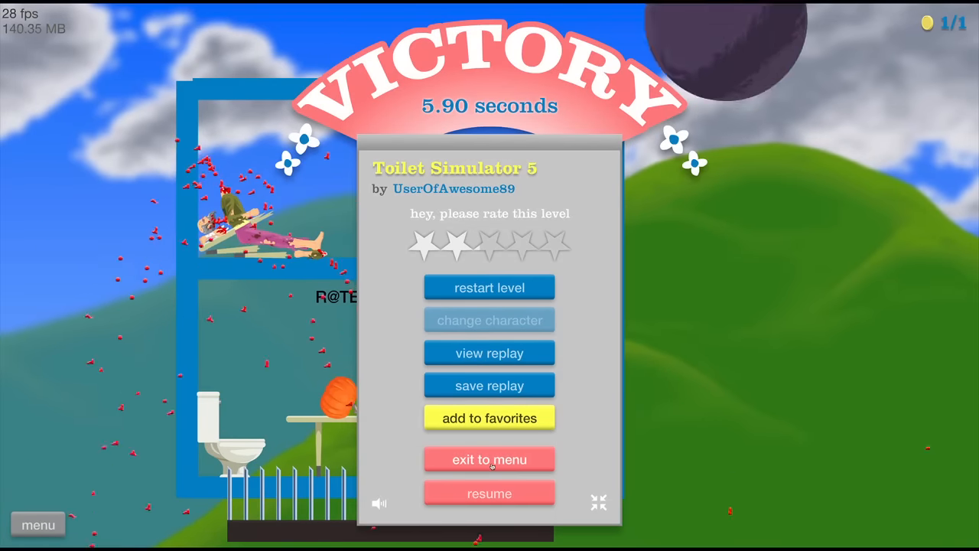
click(489, 458)
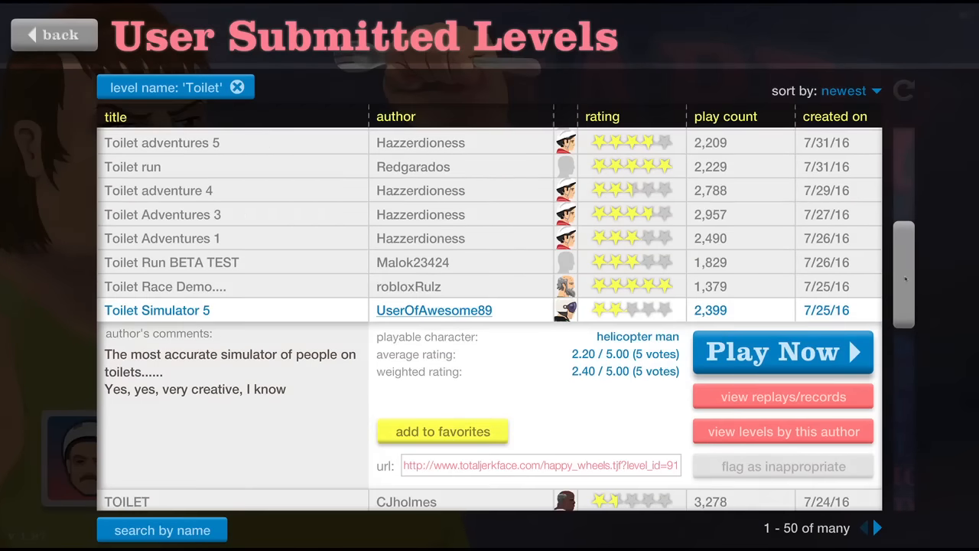
Step: Start Toilet attack 1 with the wheelchair guy and win in 5.53 seconds
scroll(down, 3)
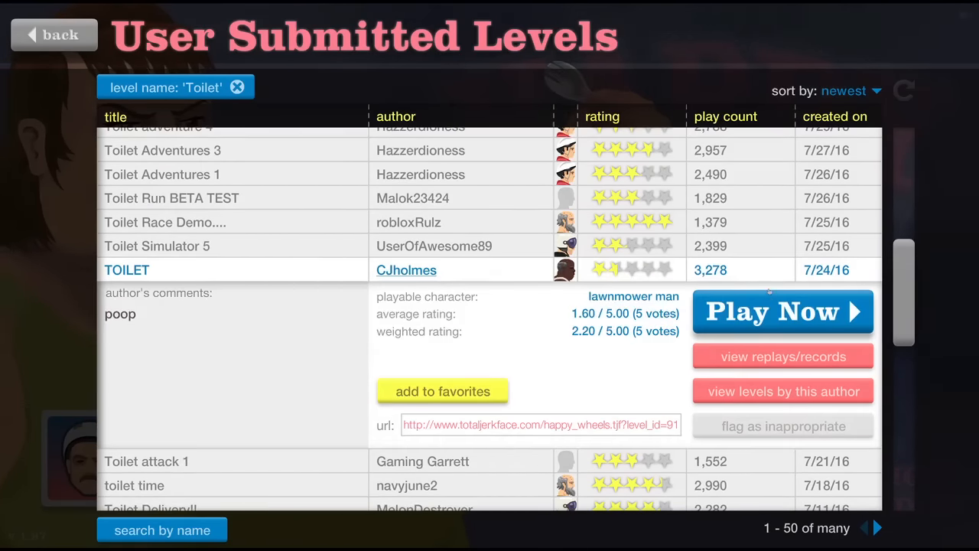
click(782, 311)
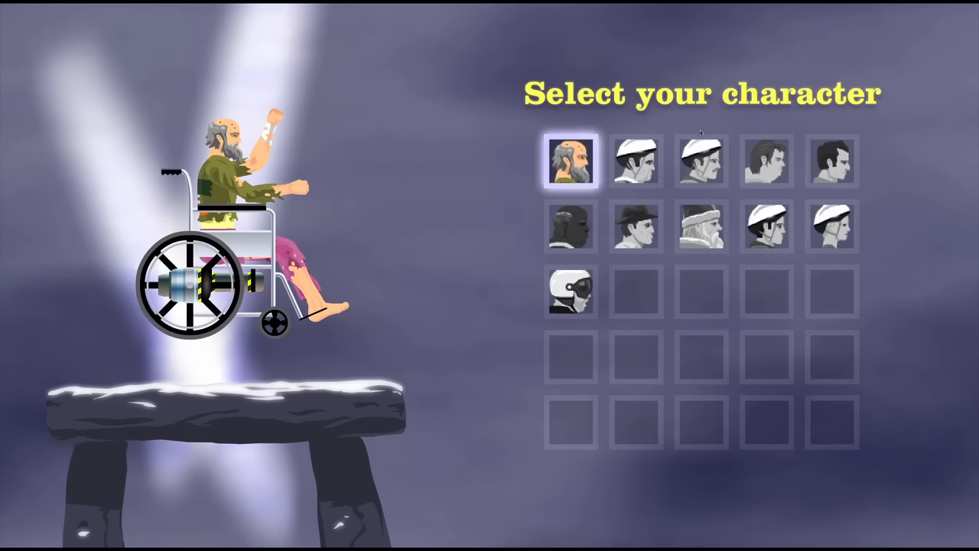
click(571, 160)
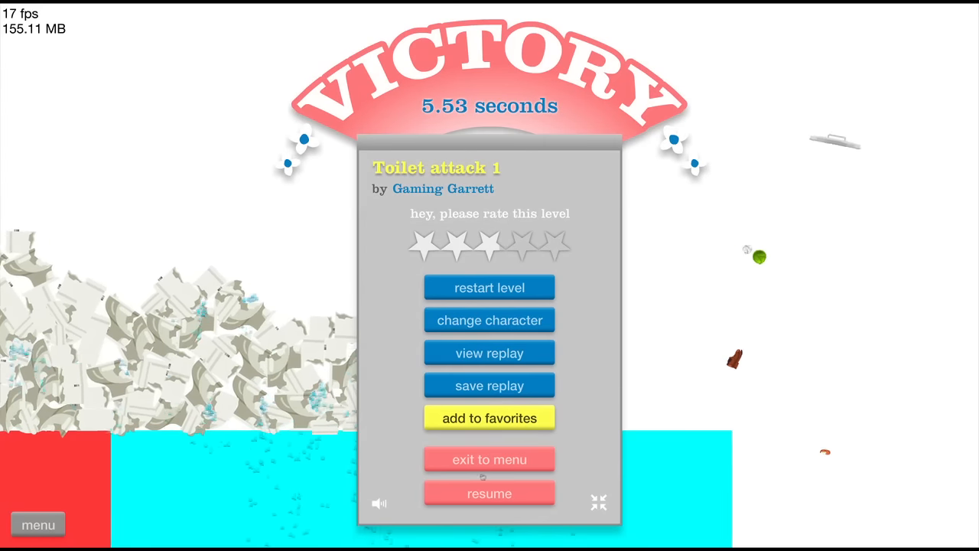
click(489, 459)
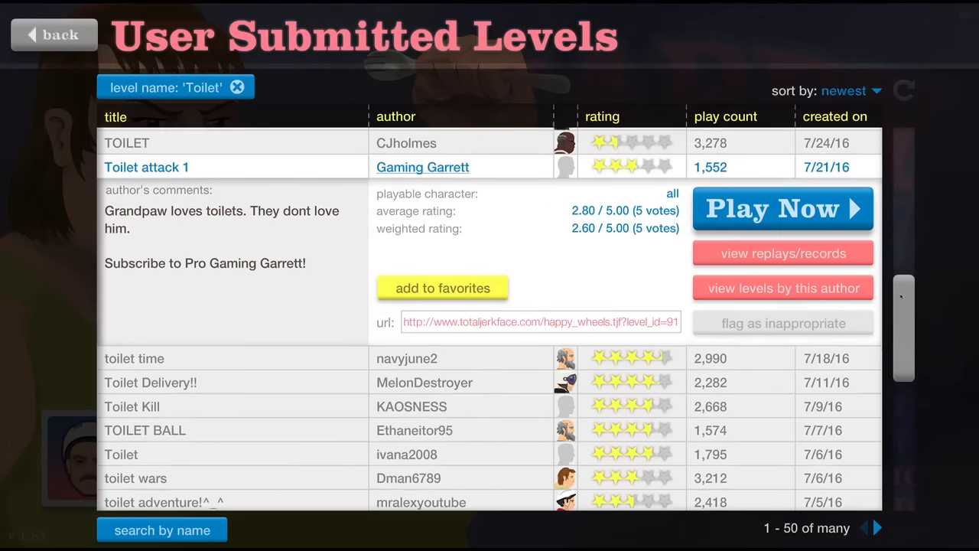
click(782, 208)
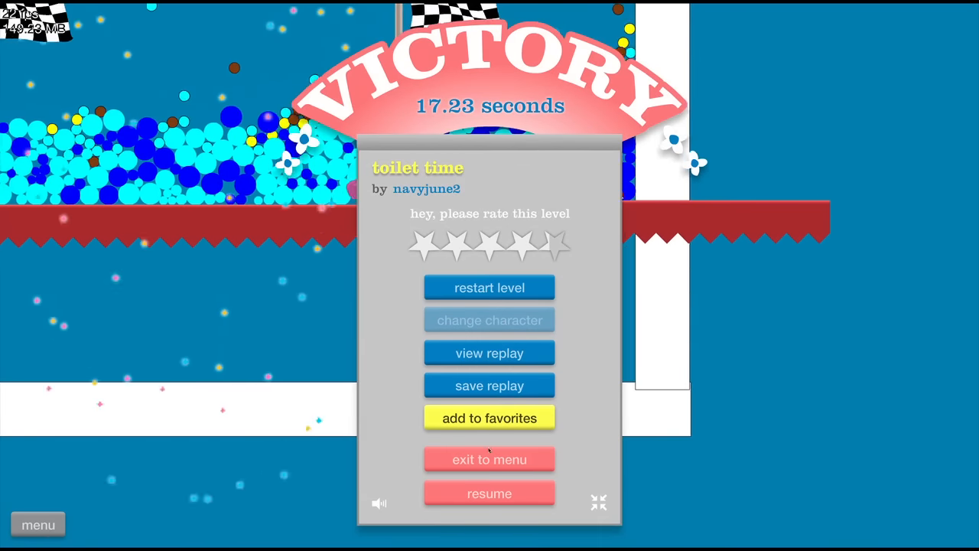
click(488, 459)
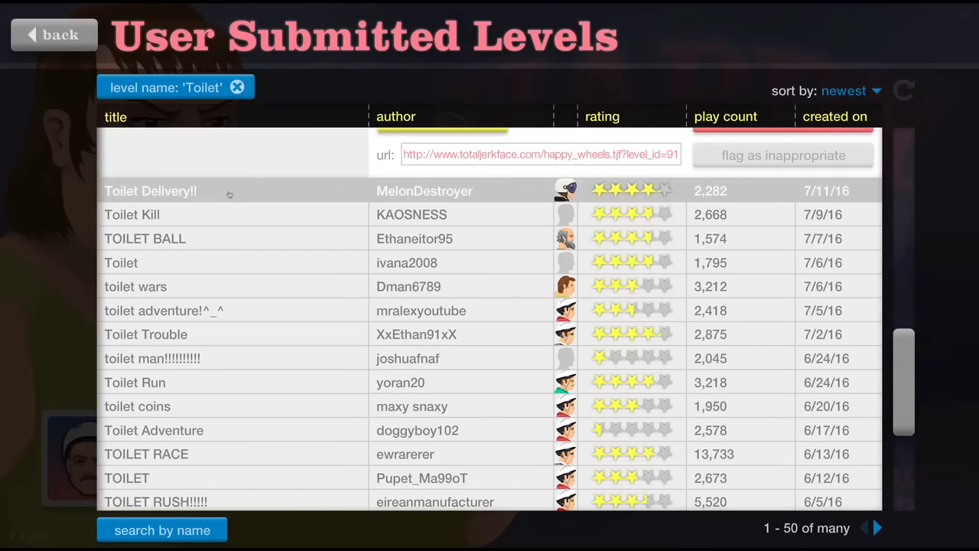
Step: Win 'Toilet Delivery!!' in 39.47 seconds by toggling the toilet magnet, then return to the Toilet list
click(150, 190)
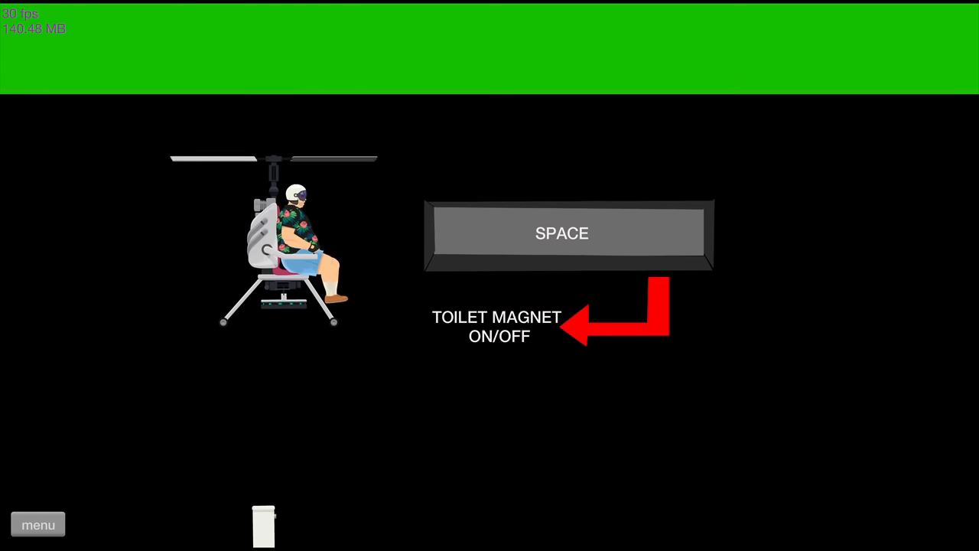
key(space)
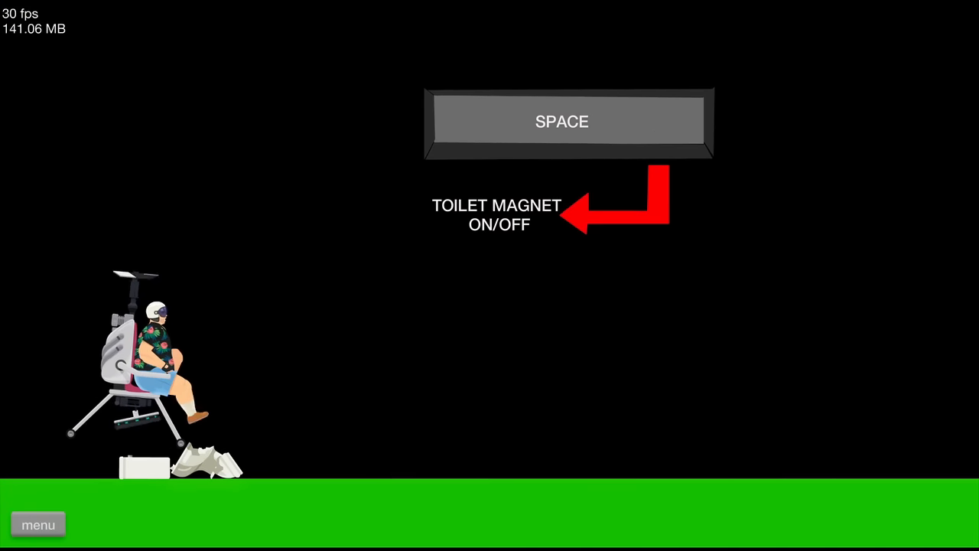
key(space)
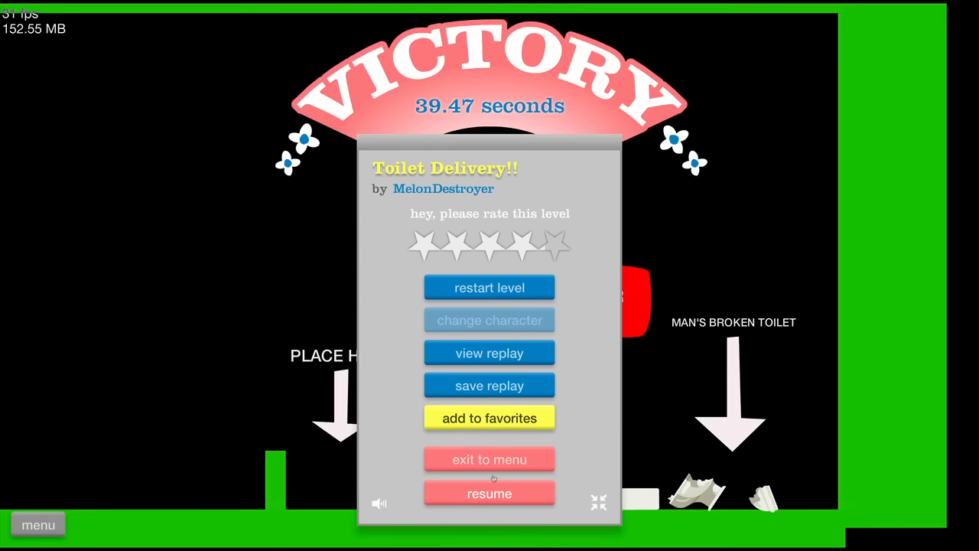
click(489, 459)
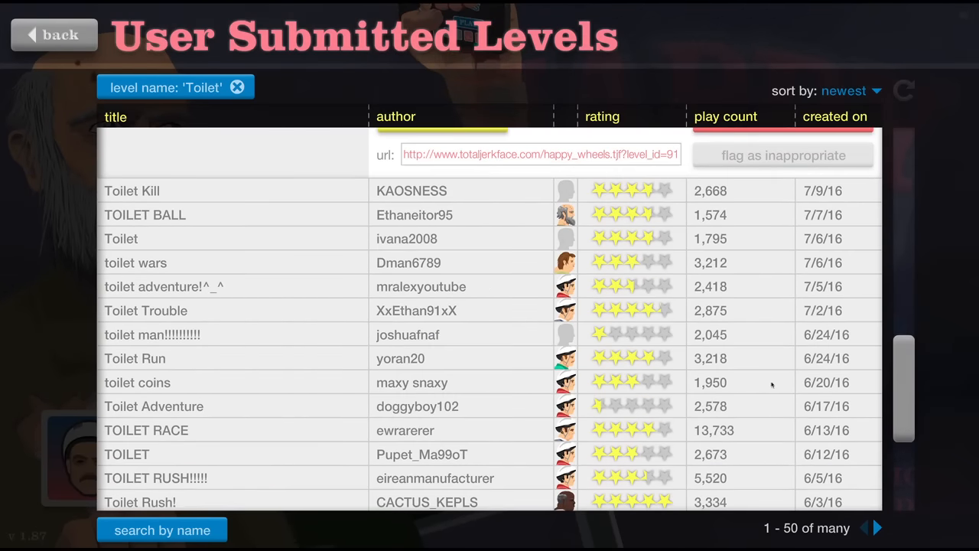
Step: Start 'Toilet Kill' with a chosen character, then quit it back to the level list
click(132, 191)
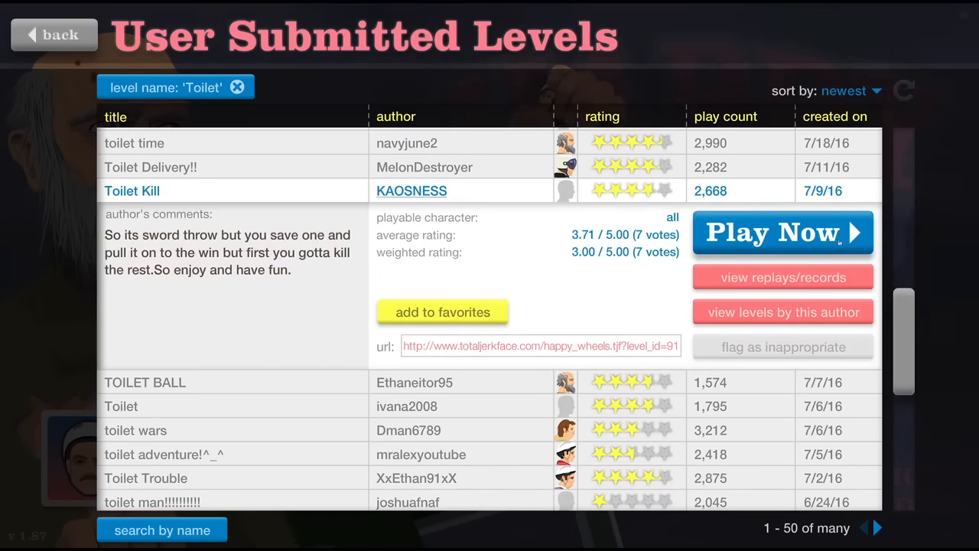
click(772, 232)
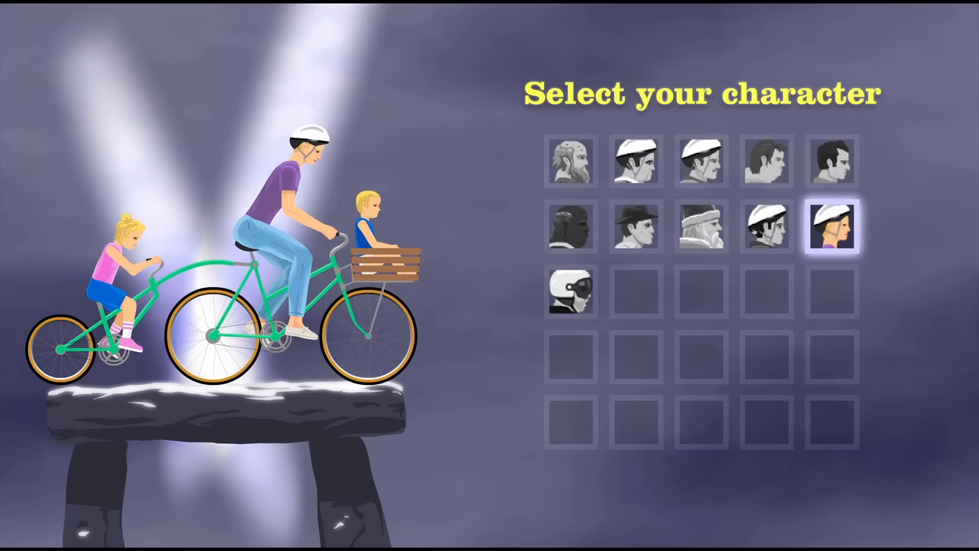
click(834, 224)
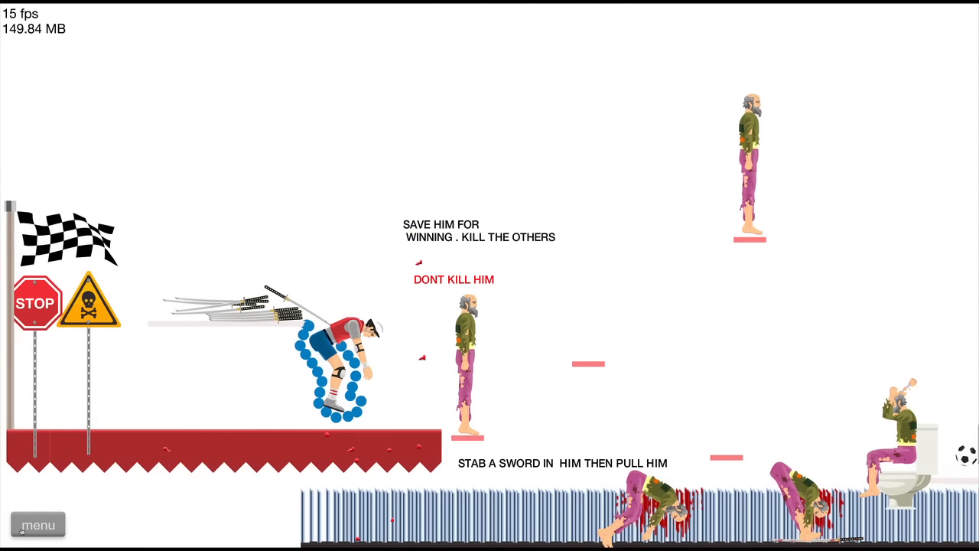
click(37, 524)
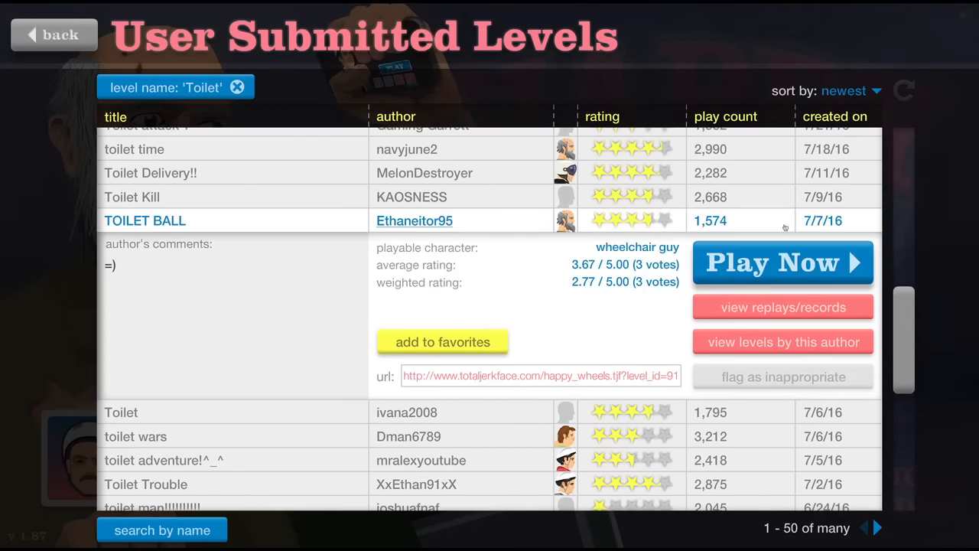
Step: Win 'TOILET BALL' by Ethaneitor95 in 4.93 seconds and return to the Toilet list
click(782, 263)
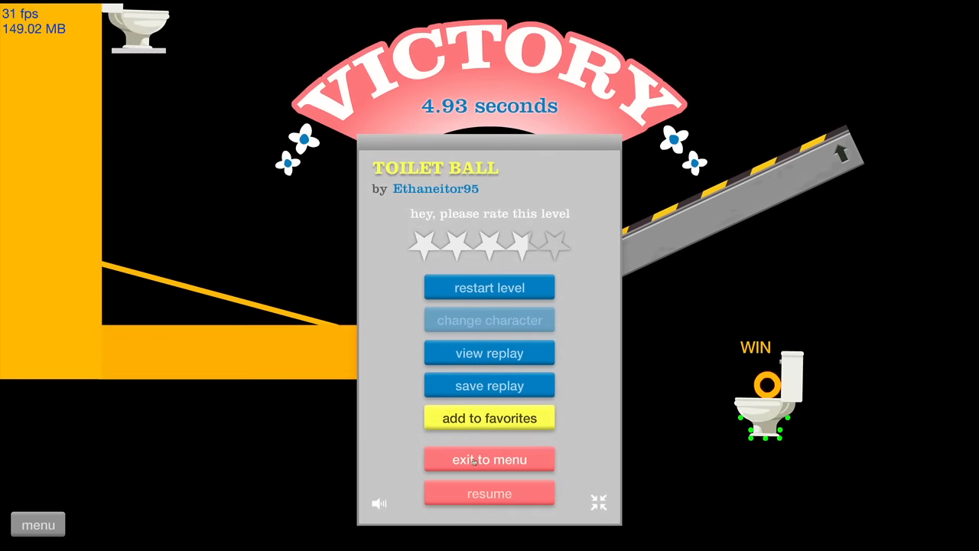
click(489, 459)
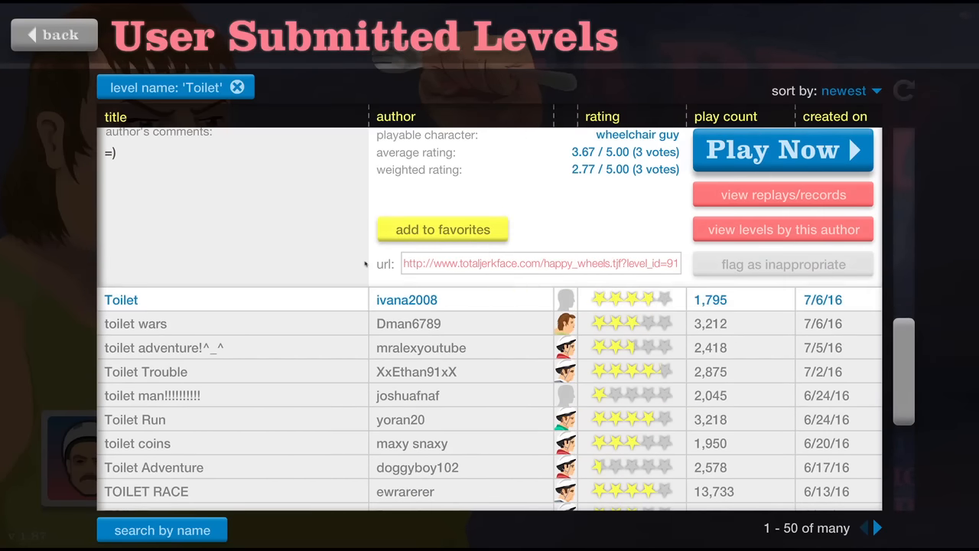
Step: Play 'Toilet' by ivana2008, retrying after a crash, until its pause panel is up
click(781, 149)
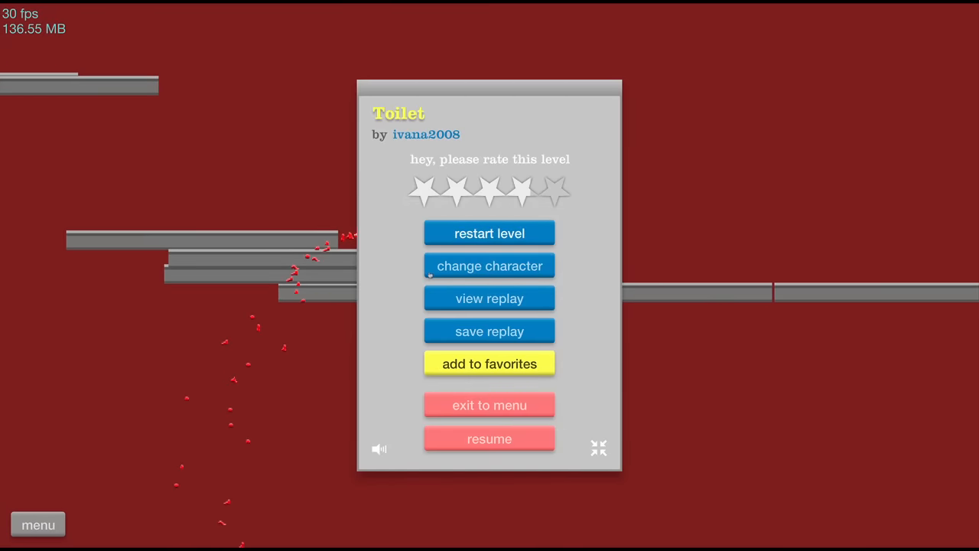
click(489, 438)
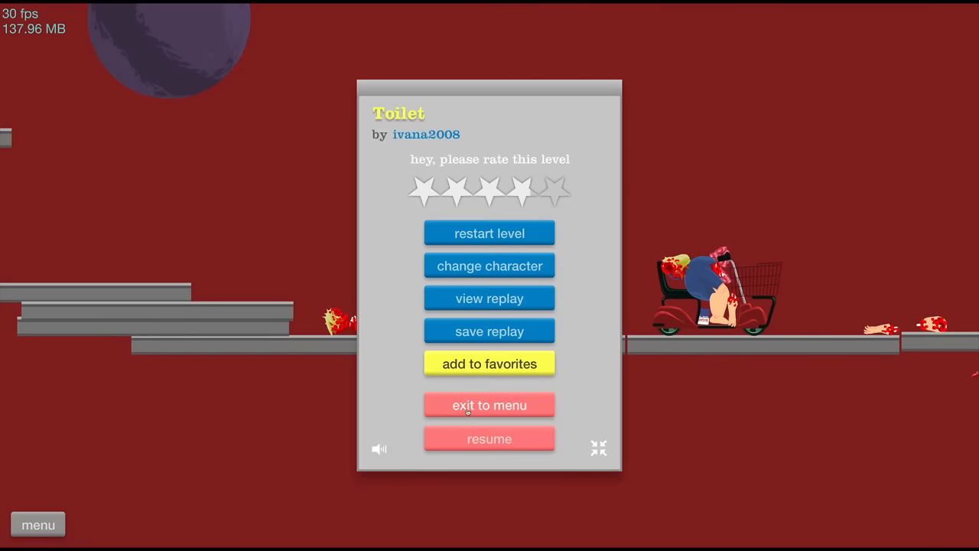
Step: Leave the Toilet level, quit 'toilet wars' by Dman6789, and start 'Toilet Trouble' further down the list
click(488, 405)
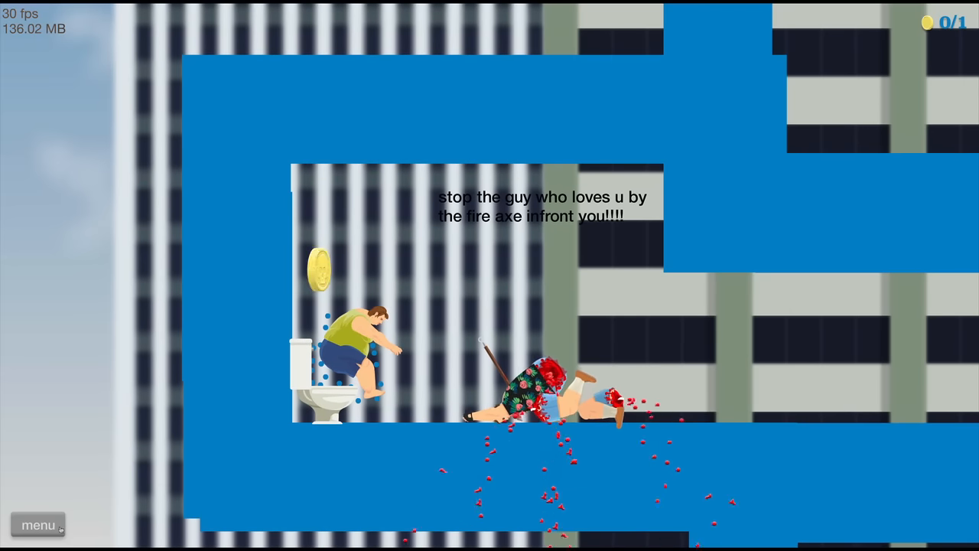
click(38, 525)
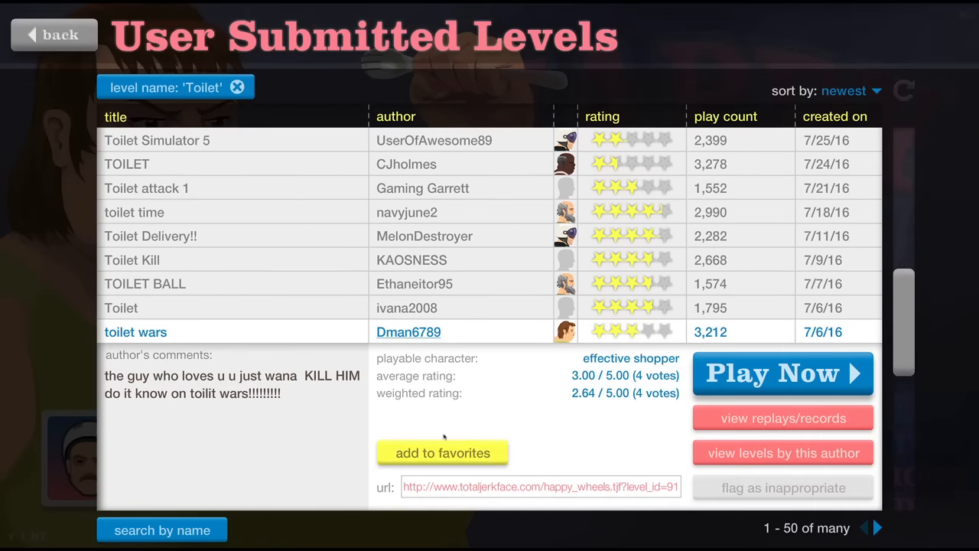
scroll(down, 3)
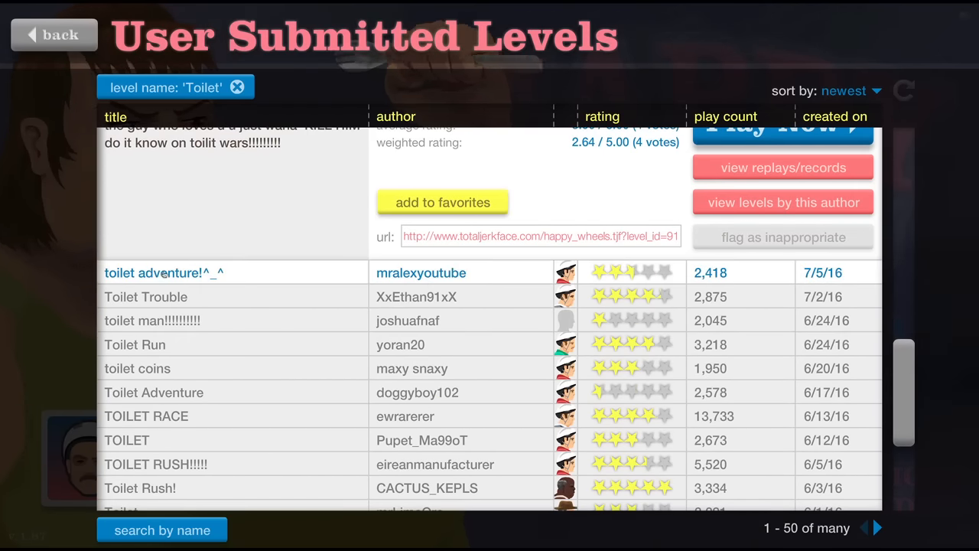
click(781, 127)
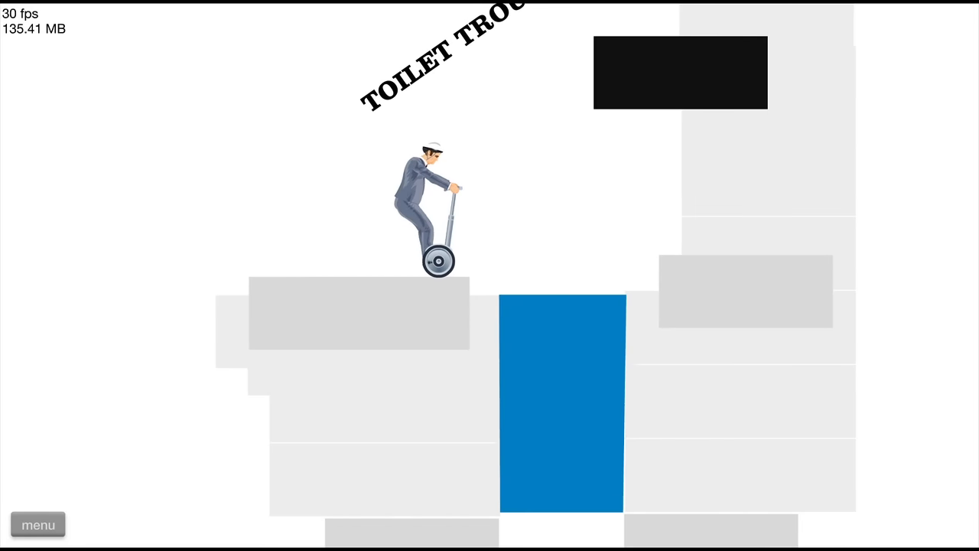